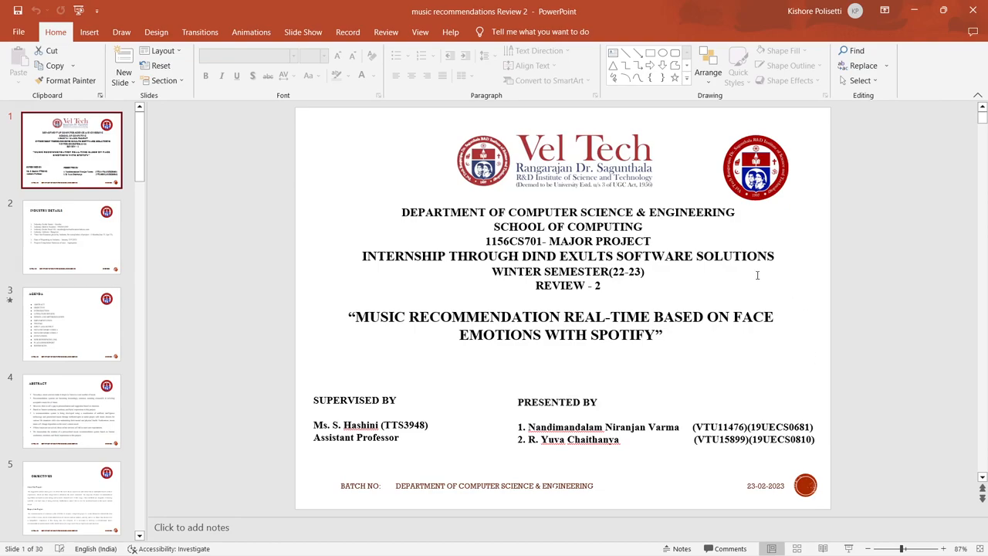
Step: Page from the title slide through Industry Details, Agenda and Abstract to slide 5, Objectives
{"action": "left_click", "coordinate": [73, 237]}
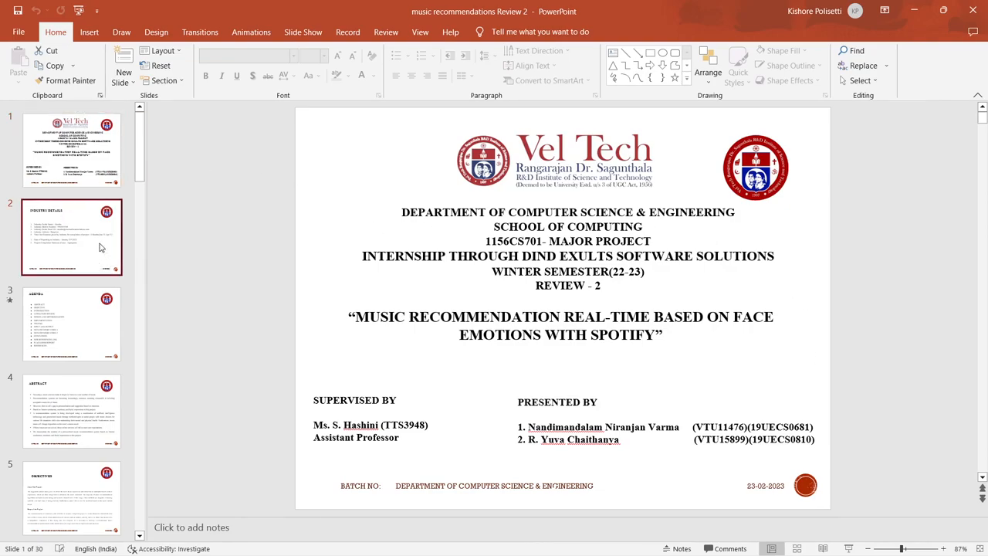
{"action": "left_click", "coordinate": [101, 247]}
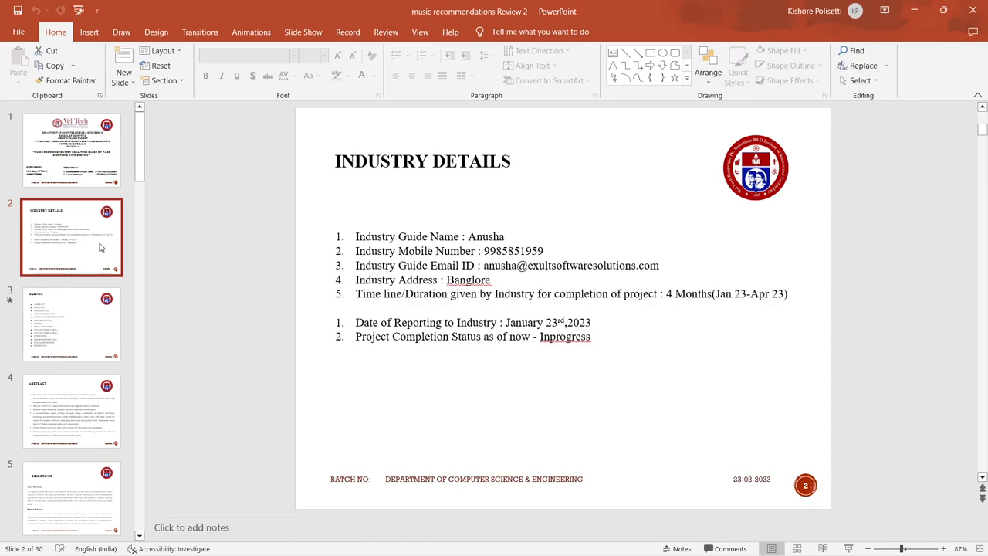
{"action": "mouse_move", "coordinate": [99, 330]}
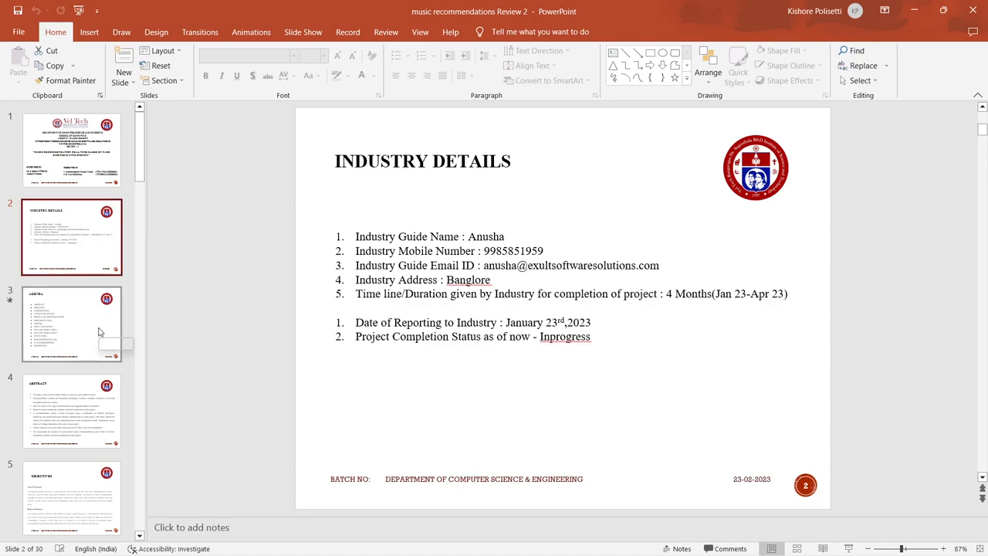
{"action": "left_click", "coordinate": [71, 334]}
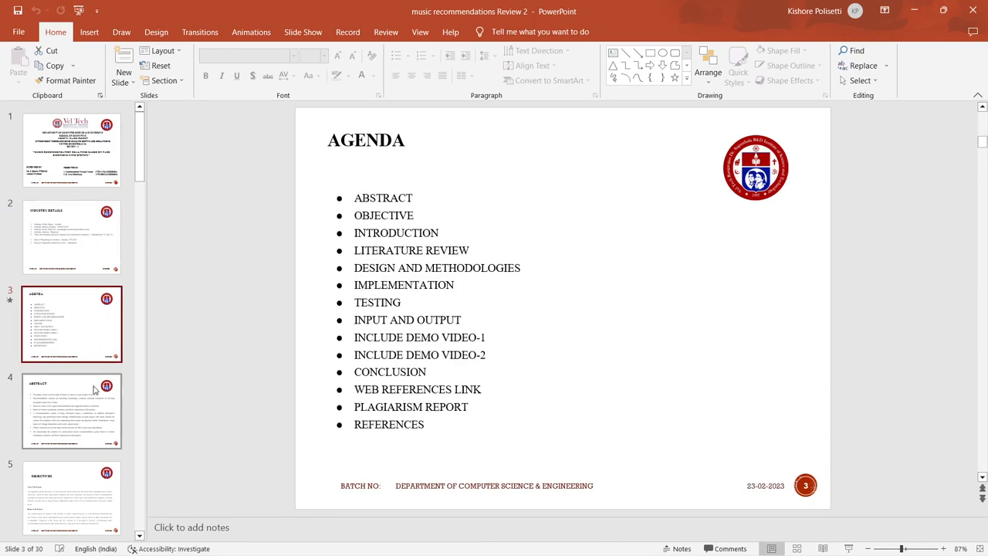
{"action": "left_click", "coordinate": [71, 410]}
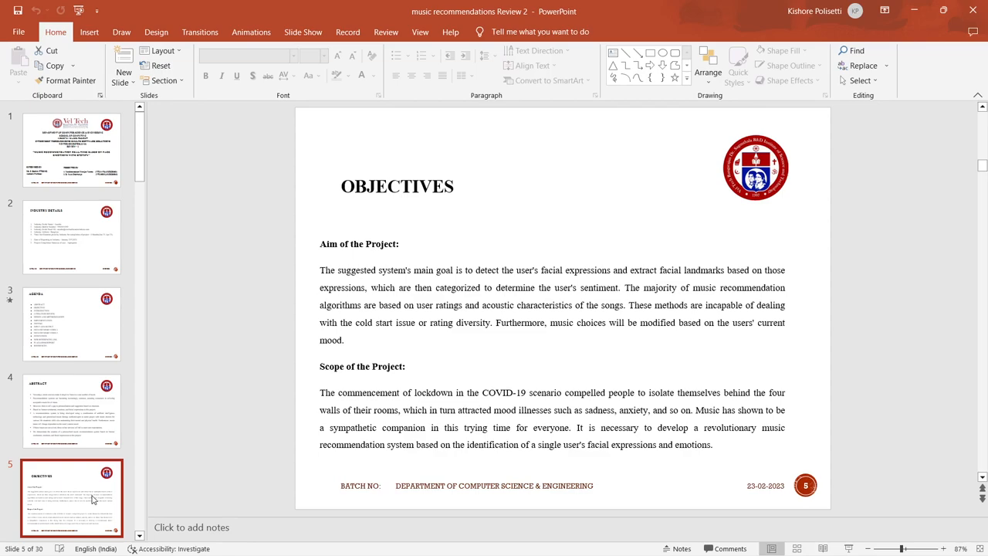
Step: Scroll the thumbnail pane down and show slide 6, Introduction
{"action": "scroll", "scroll_direction": "down", "scroll_amount": 3}
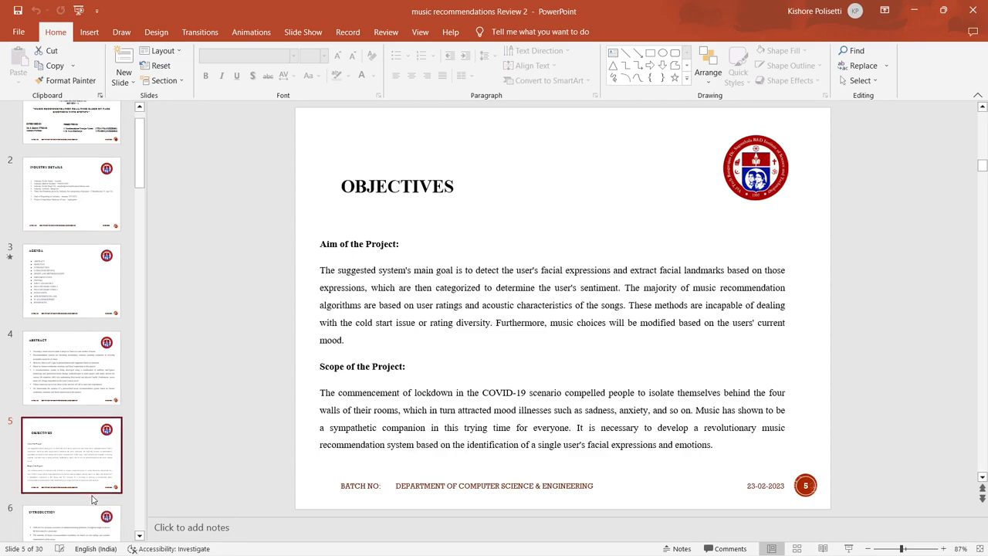
{"action": "scroll", "scroll_direction": "down", "scroll_amount": 3}
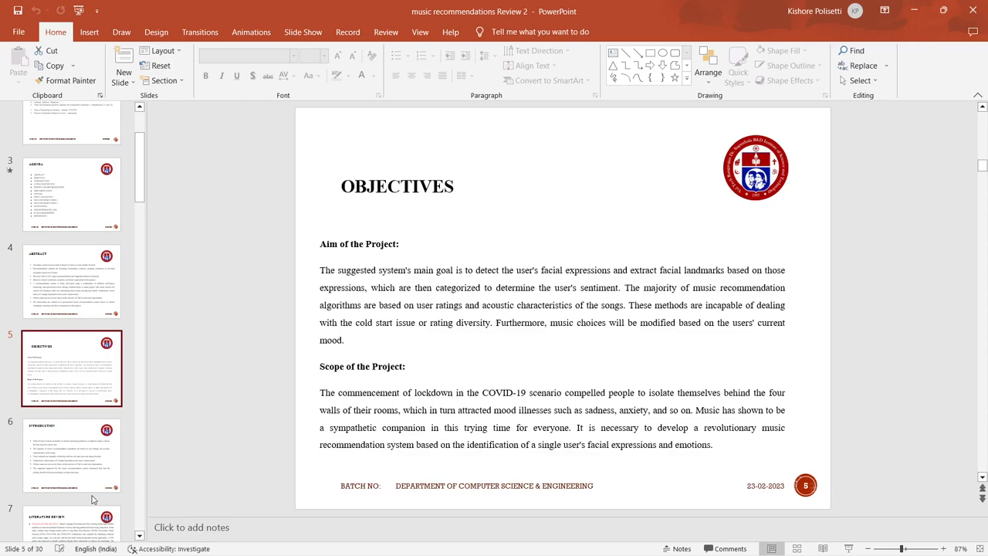
{"action": "left_click", "coordinate": [71, 454]}
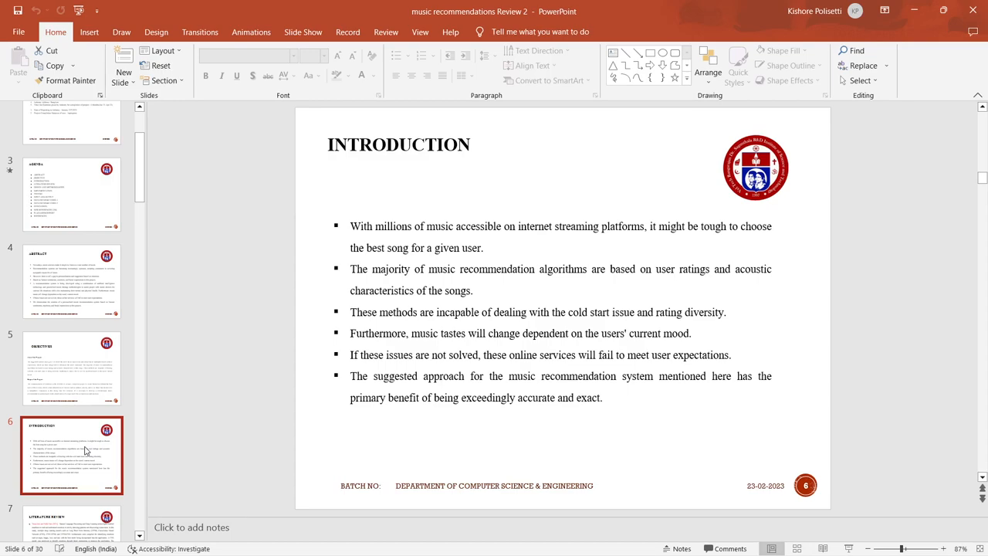
{"action": "mouse_move", "coordinate": [84, 434]}
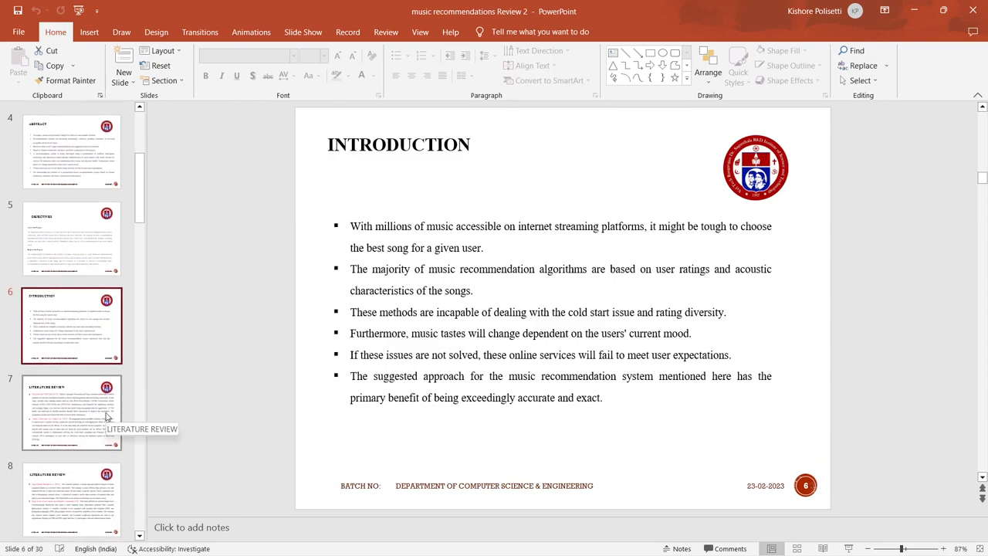
Step: Page through the Literature Review and Design and Methodologies slides to slide 11
{"action": "left_click", "coordinate": [71, 418]}
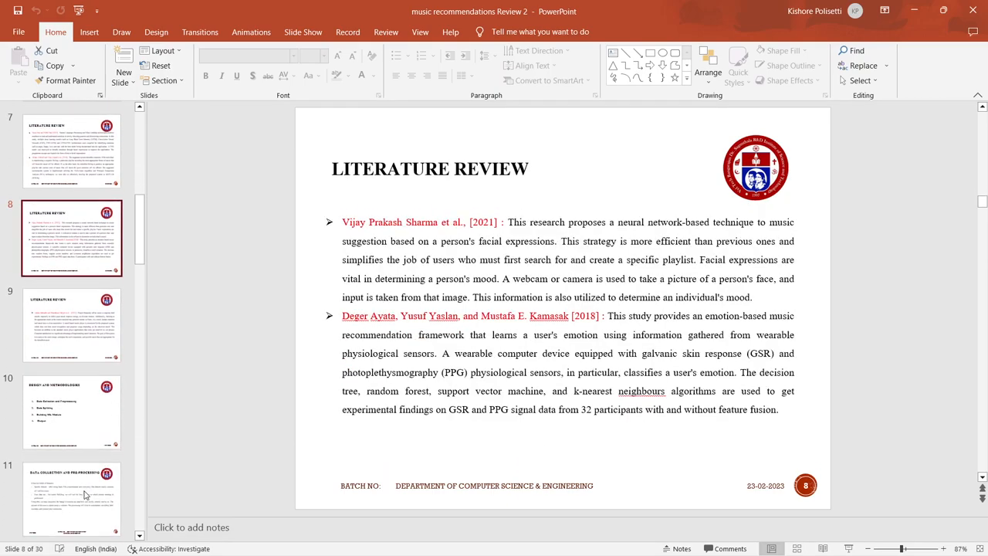
{"action": "left_click", "coordinate": [71, 324]}
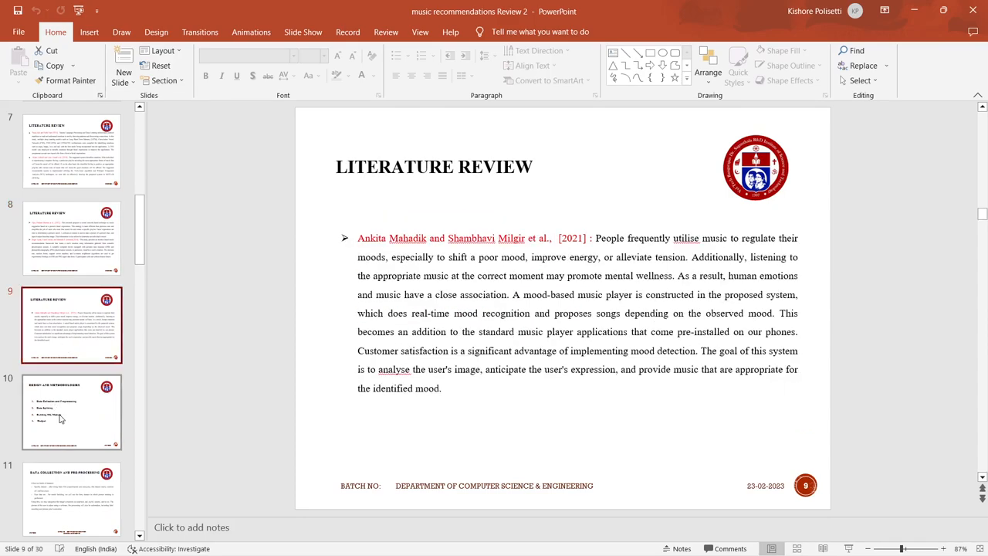
{"action": "left_click", "coordinate": [72, 413]}
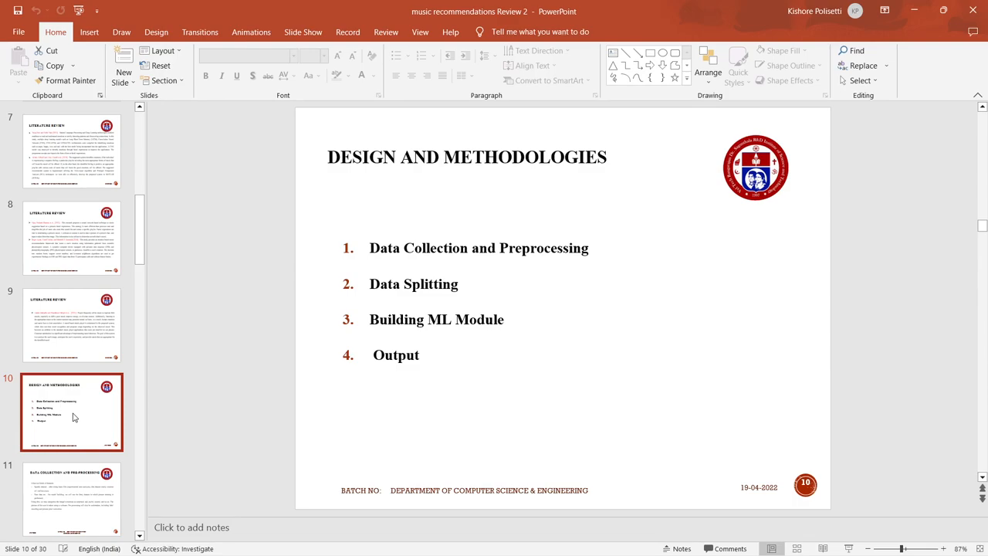
{"action": "left_click", "coordinate": [70, 514]}
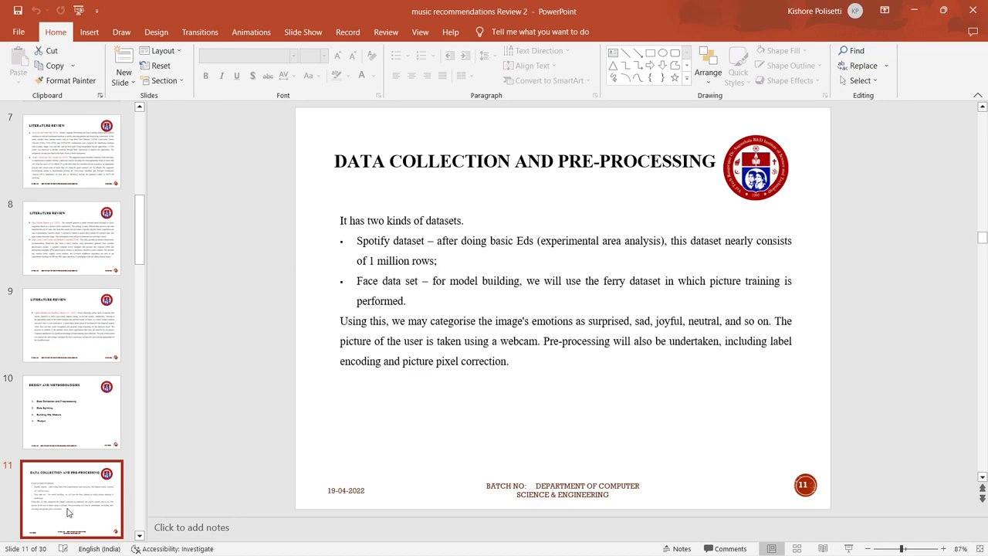
Step: Scroll past Data Splitting and show slide 13, Prediction Module
{"action": "scroll", "scroll_direction": "down", "scroll_amount": 3}
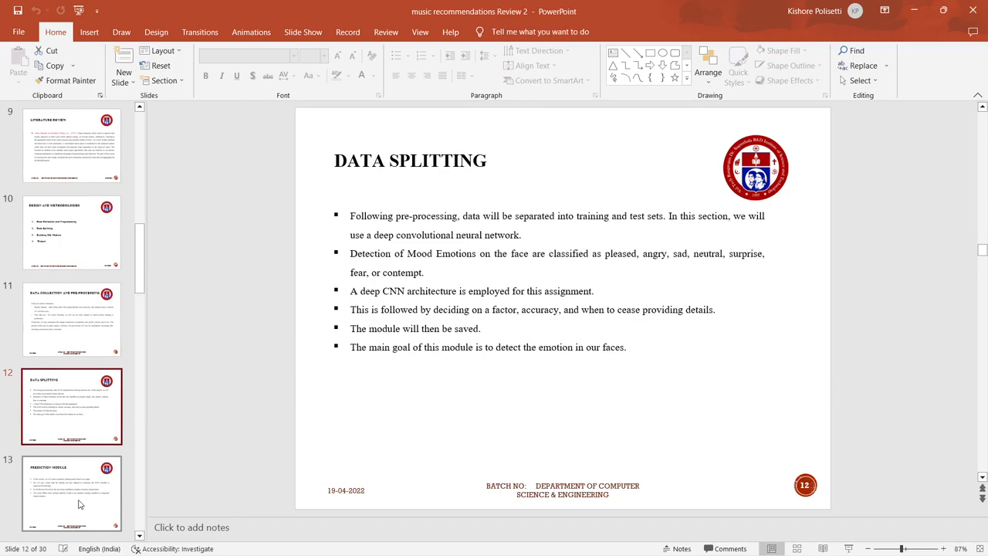
{"action": "mouse_move", "coordinate": [263, 459]}
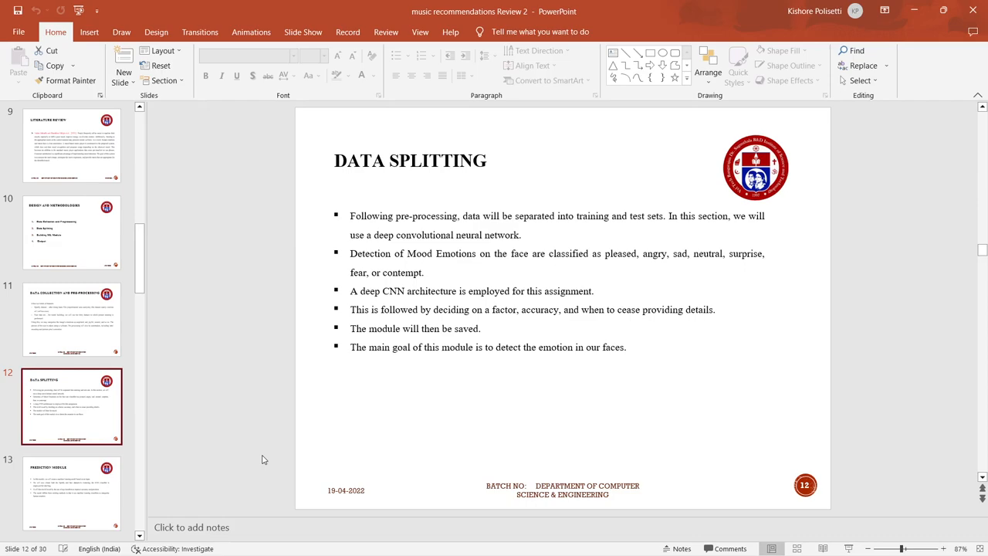
{"action": "mouse_move", "coordinate": [265, 404]}
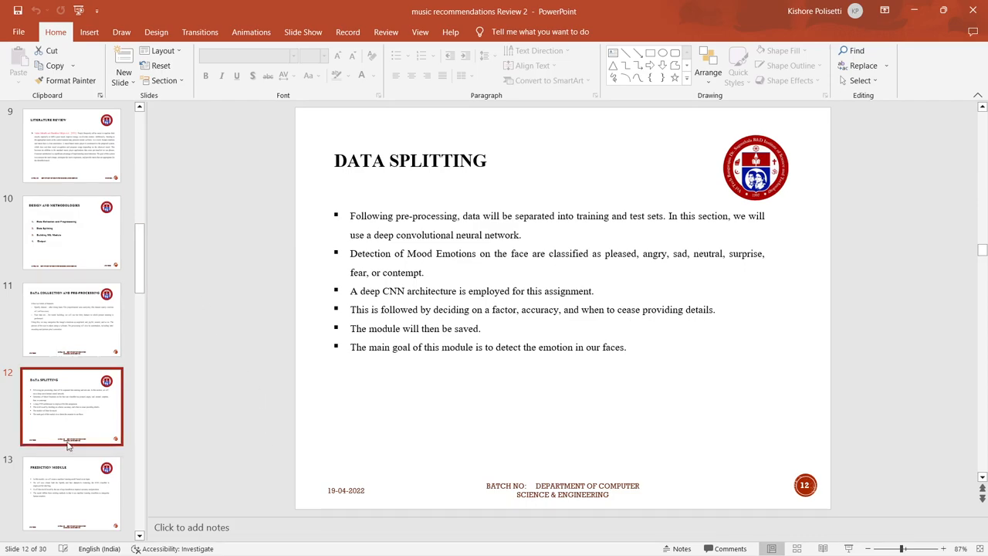
{"action": "mouse_move", "coordinate": [60, 496]}
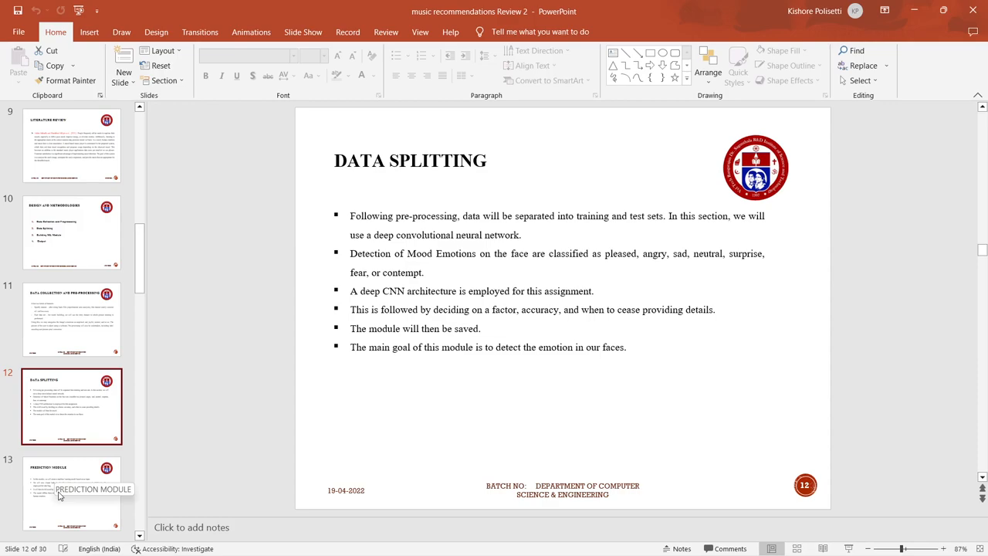
{"action": "left_click", "coordinate": [71, 495]}
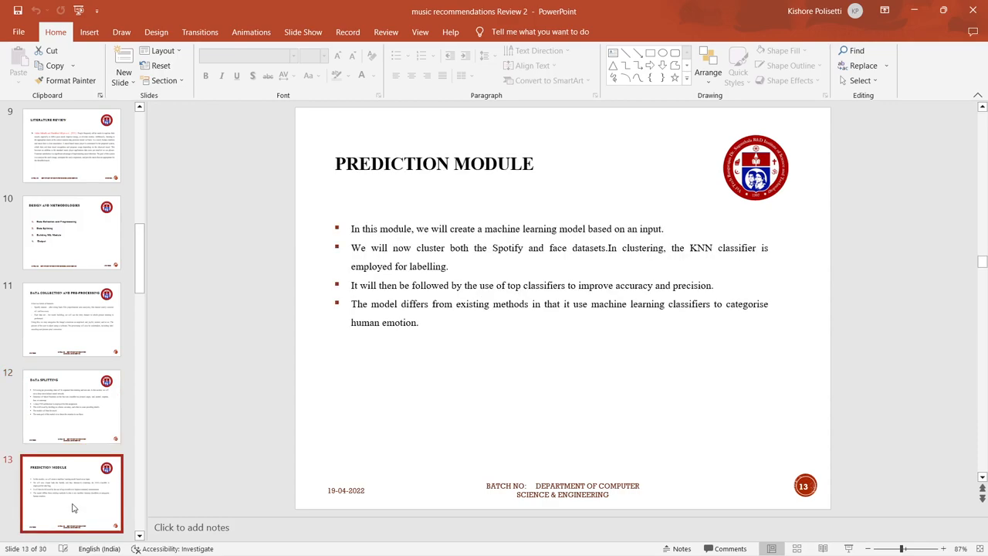
{"action": "mouse_move", "coordinate": [153, 439]}
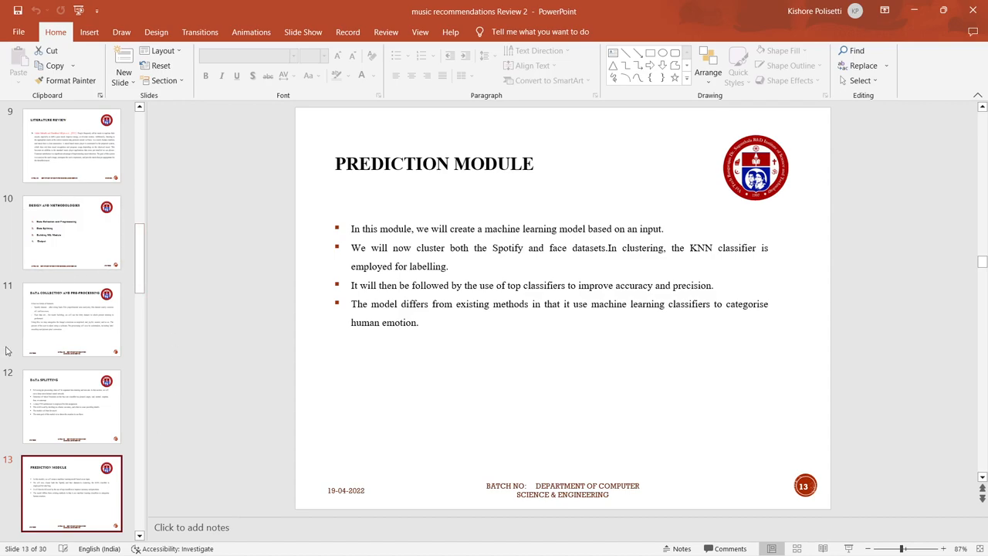
{"action": "scroll", "scroll_direction": "down", "scroll_amount": 3}
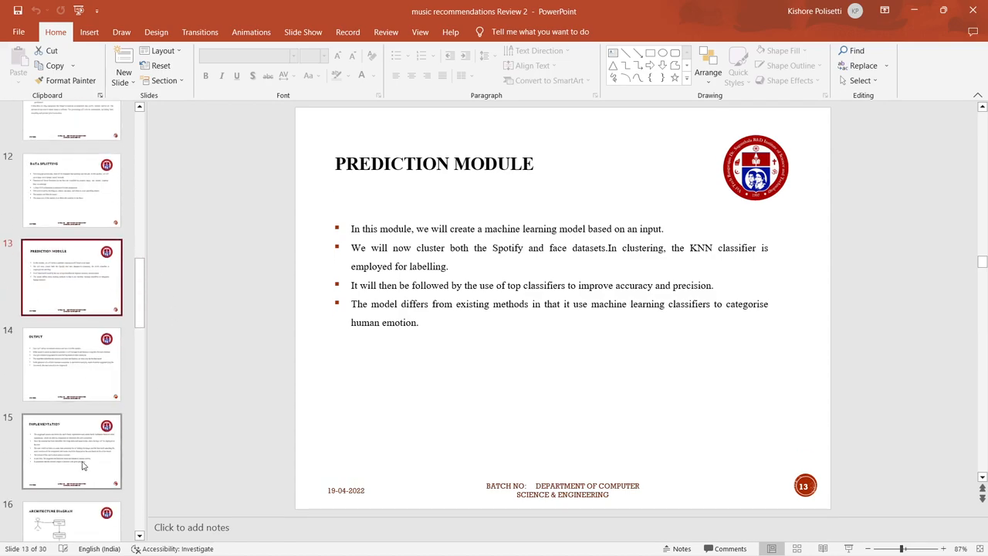
Step: Show the Implementation, Architecture Diagram and Data Flow Diagram Level 0 slides
{"action": "left_click", "coordinate": [71, 451]}
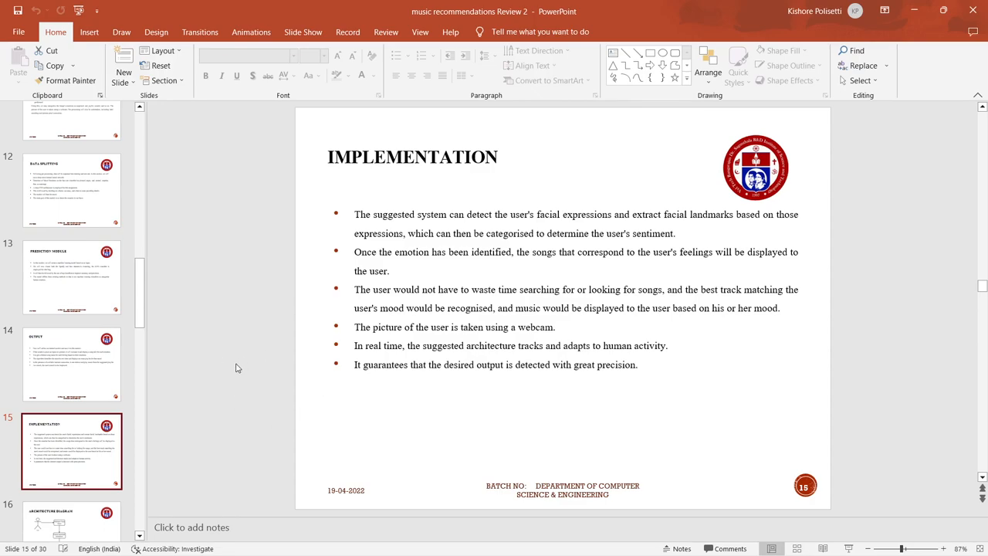
{"action": "mouse_move", "coordinate": [218, 372]}
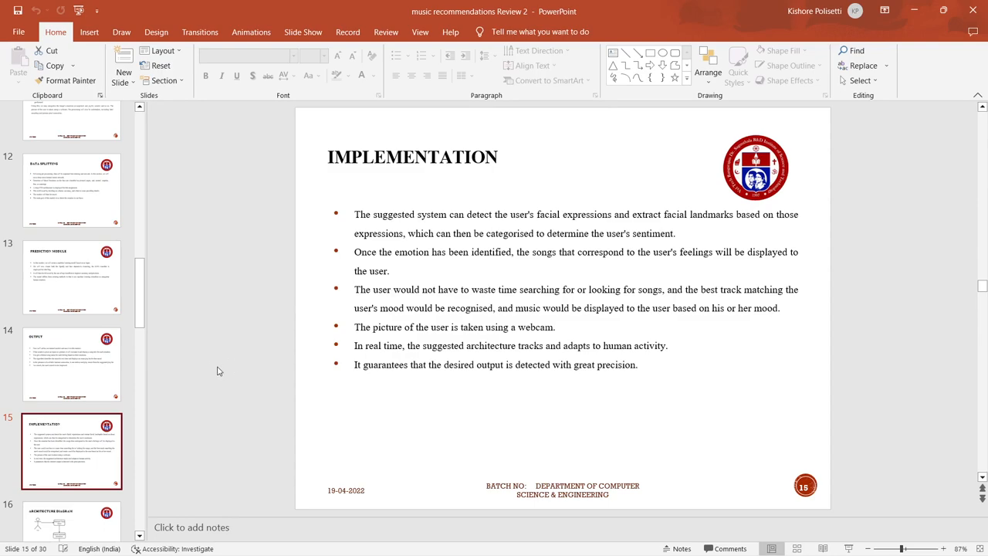
{"action": "mouse_move", "coordinate": [143, 416]}
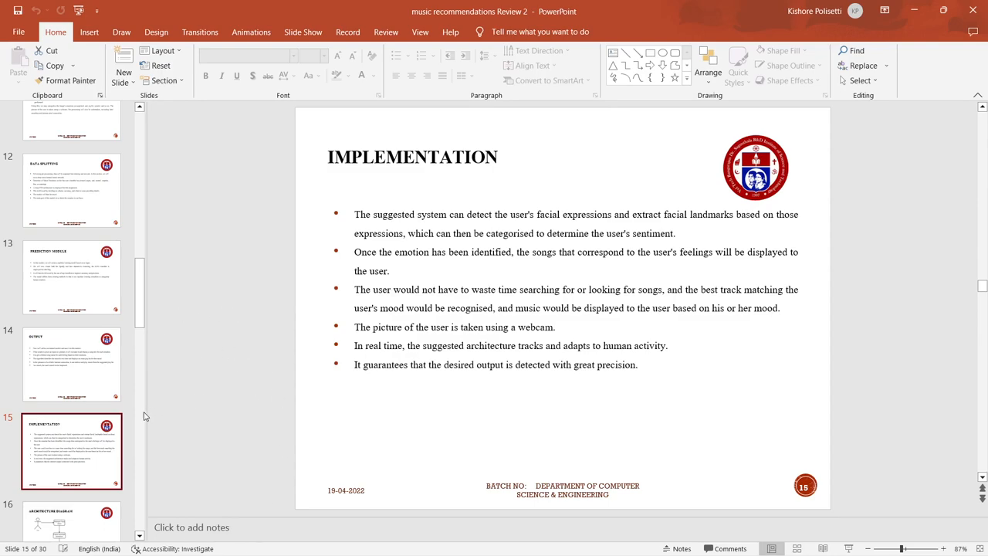
{"action": "scroll", "scroll_direction": "down", "scroll_amount": 3}
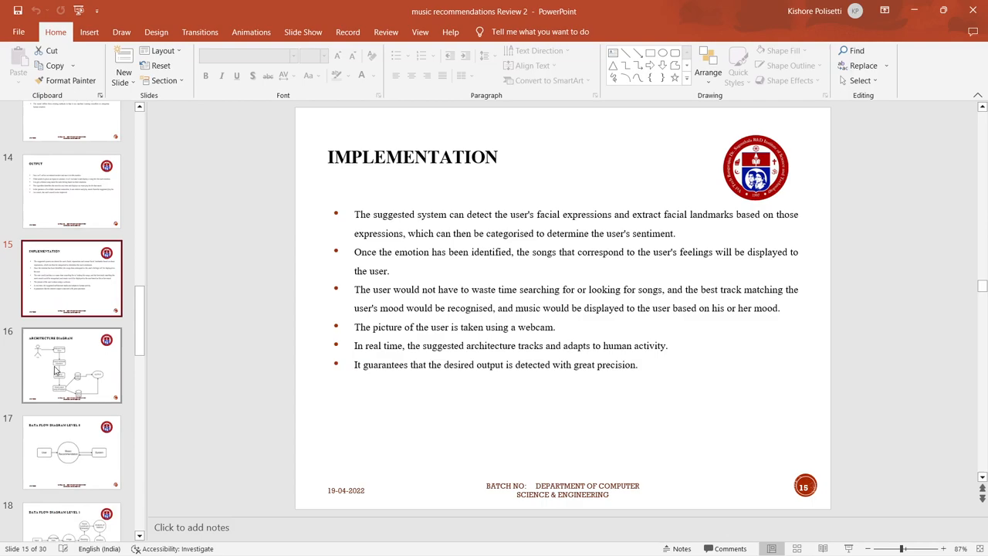
{"action": "left_click", "coordinate": [72, 367]}
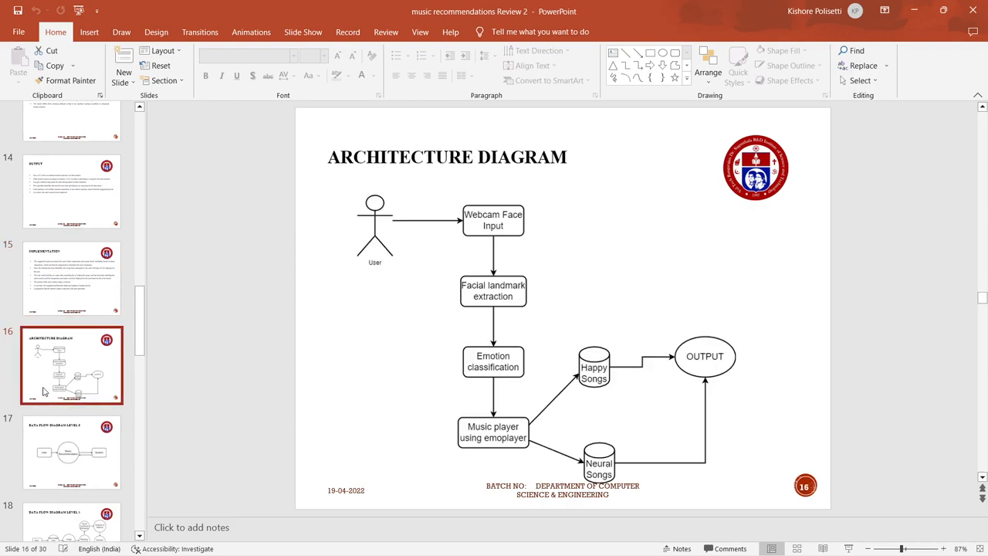
{"action": "left_click", "coordinate": [71, 452]}
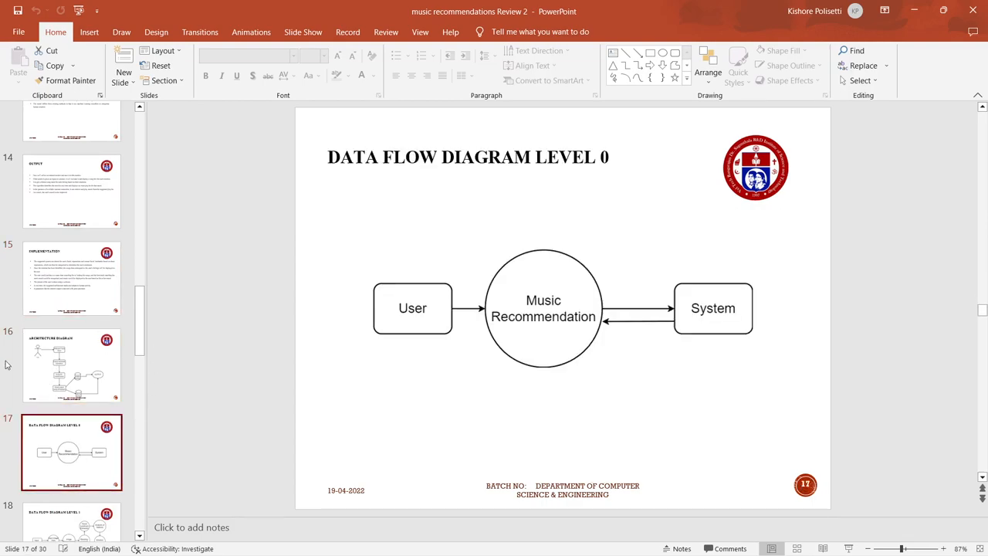
Step: Continue through the Collaboration Diagram slide to slide 27, Conclusion
{"action": "left_click", "coordinate": [72, 363]}
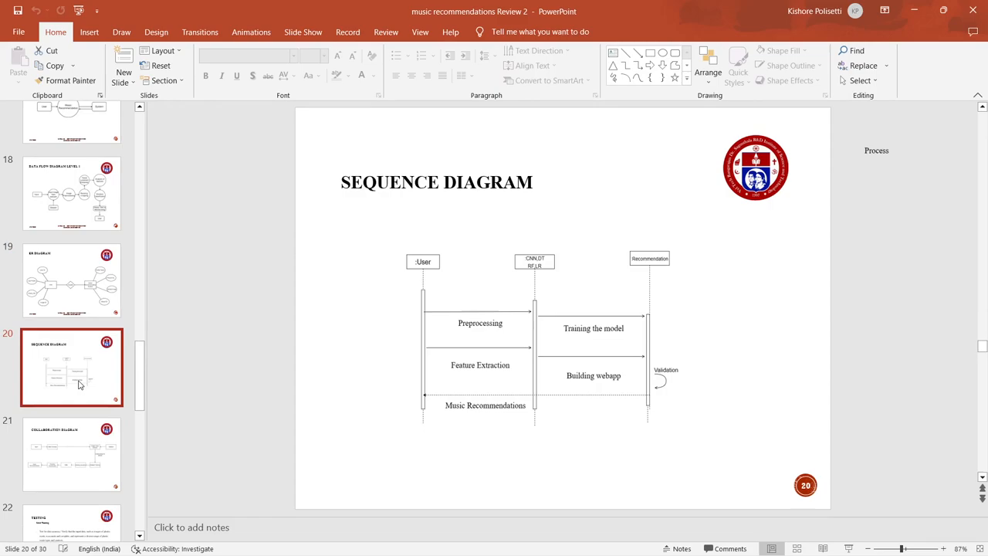
{"action": "left_click", "coordinate": [73, 447]}
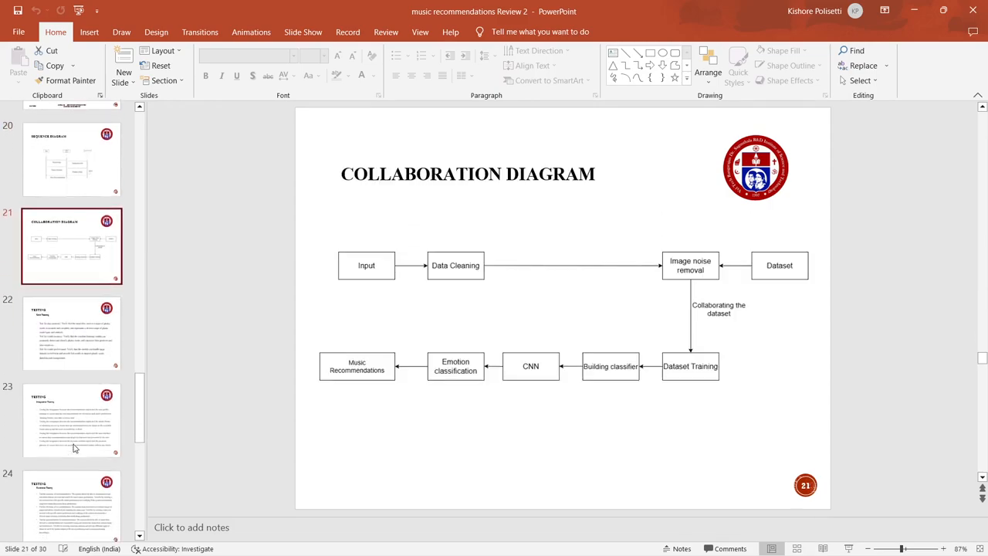
{"action": "scroll", "scroll_direction": "down", "scroll_amount": 3}
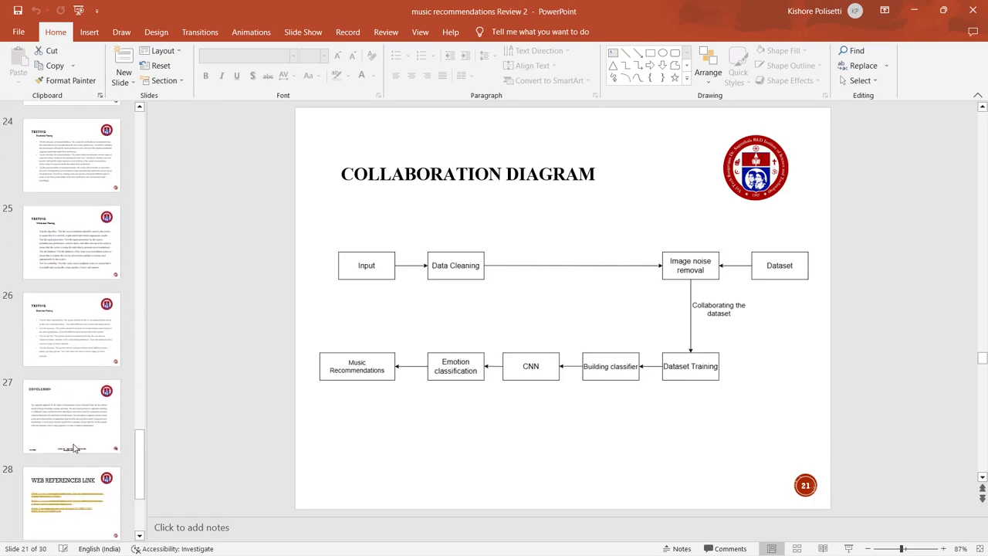
{"action": "left_click", "coordinate": [71, 415]}
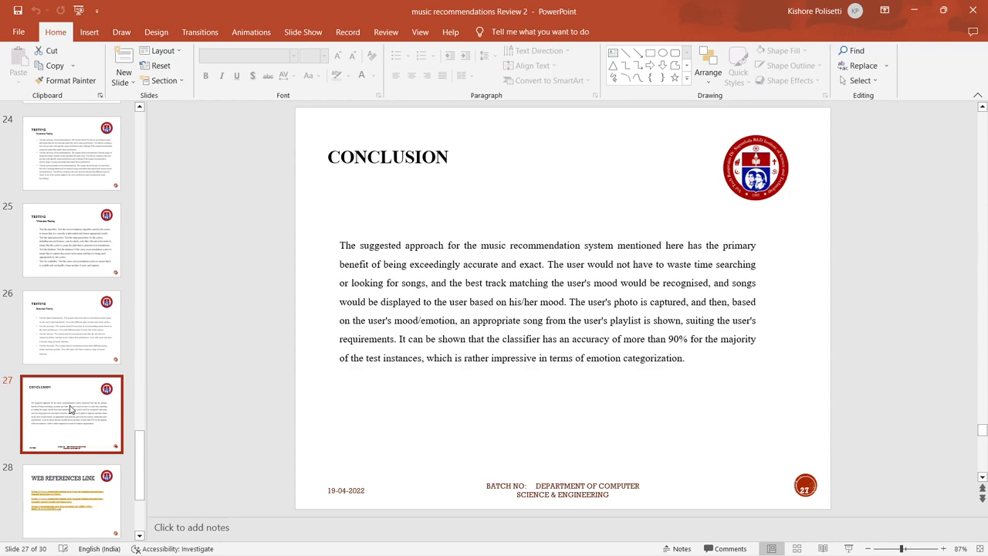
{"action": "scroll", "scroll_direction": "down", "scroll_amount": 3}
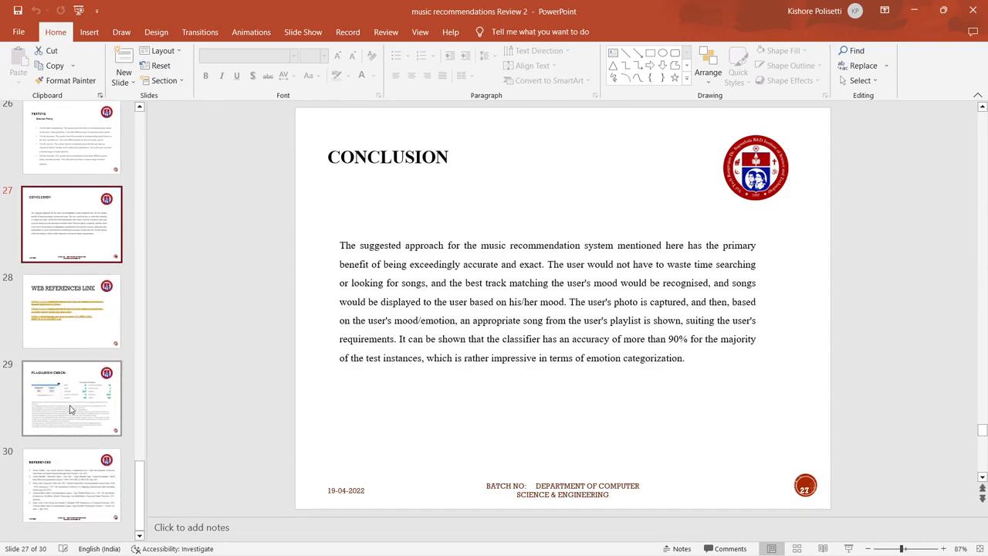
{"action": "left_click", "coordinate": [71, 494]}
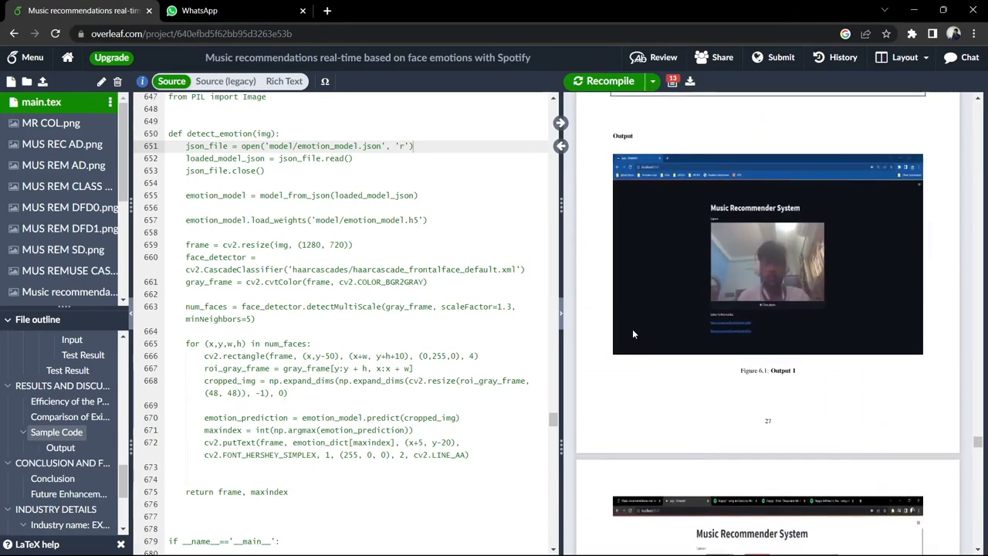
Step: Scroll the Overleaf PDF preview through Output and Chapter 7 to the Source Code appendix
{"action": "scroll", "scroll_direction": "down", "scroll_amount": 3}
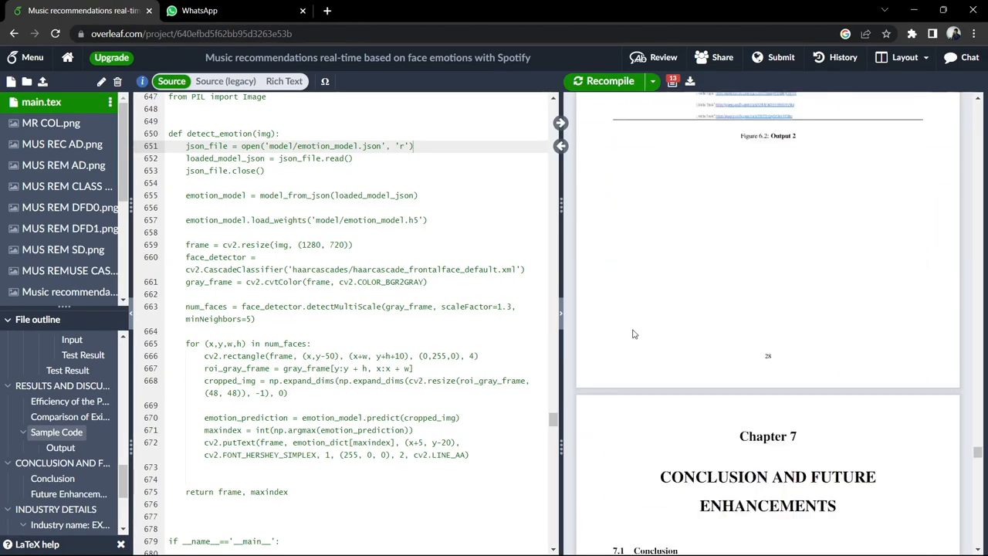
{"action": "scroll", "scroll_direction": "down", "scroll_amount": 3}
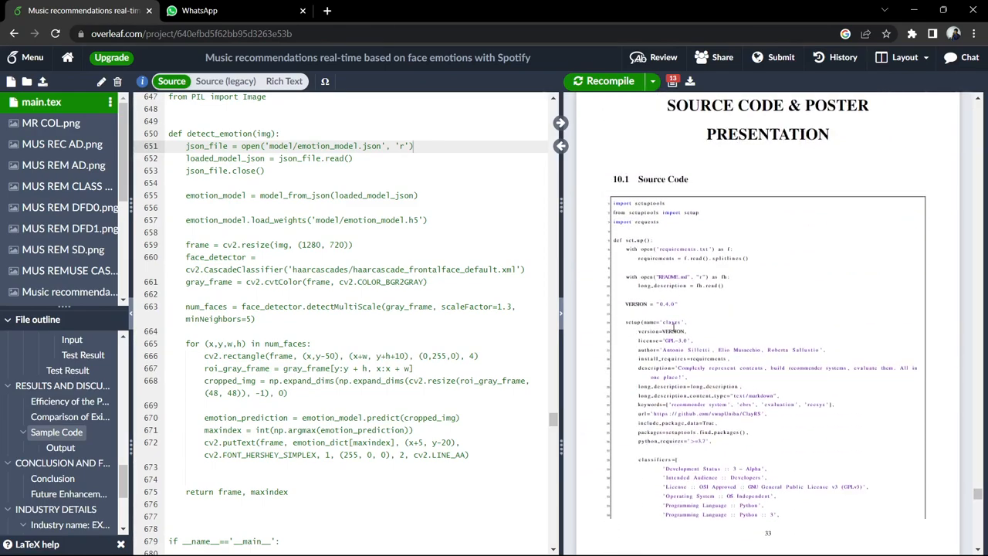
{"action": "scroll", "scroll_direction": "down", "scroll_amount": 3}
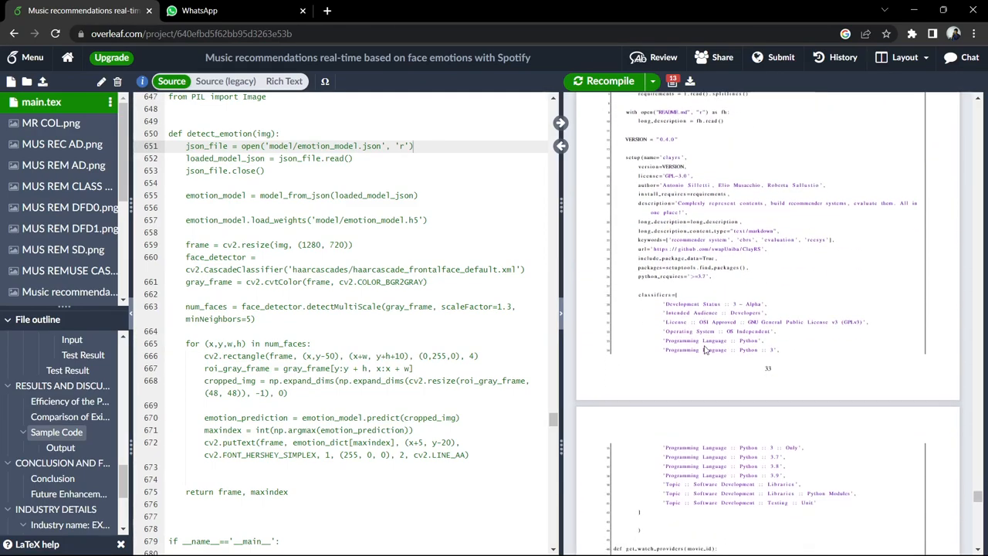
{"action": "scroll", "scroll_direction": "down", "scroll_amount": 3}
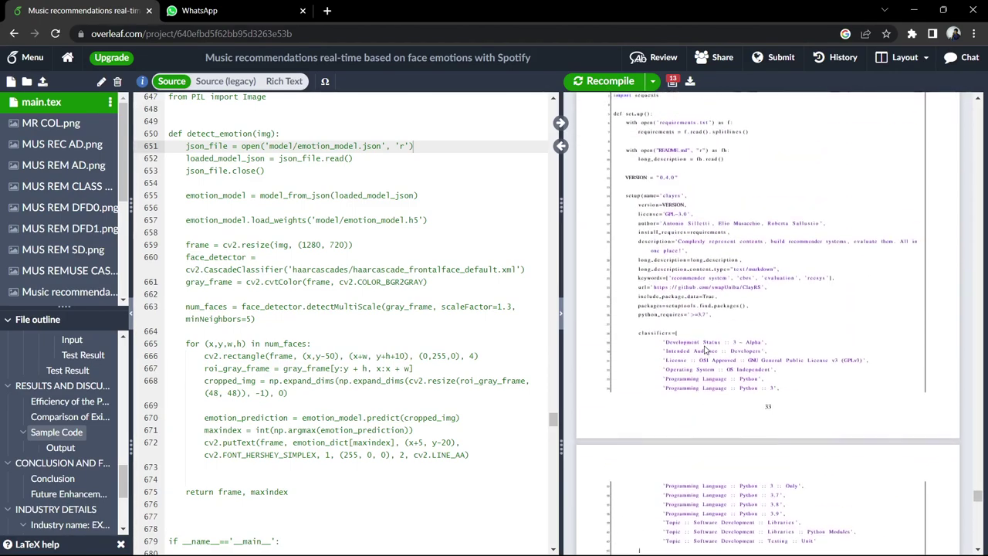
{"action": "scroll", "scroll_direction": "down", "scroll_amount": 3}
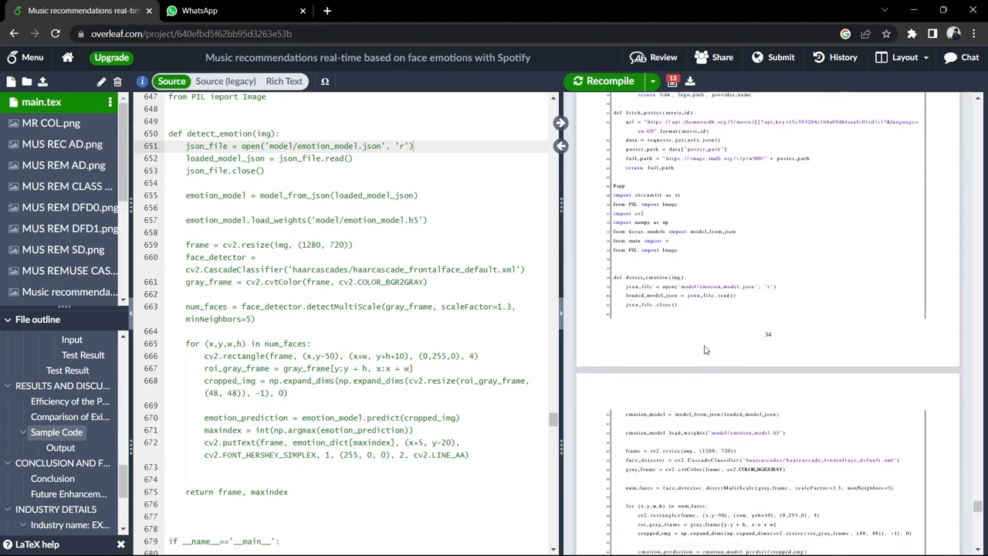
{"action": "scroll", "scroll_direction": "down", "scroll_amount": 3}
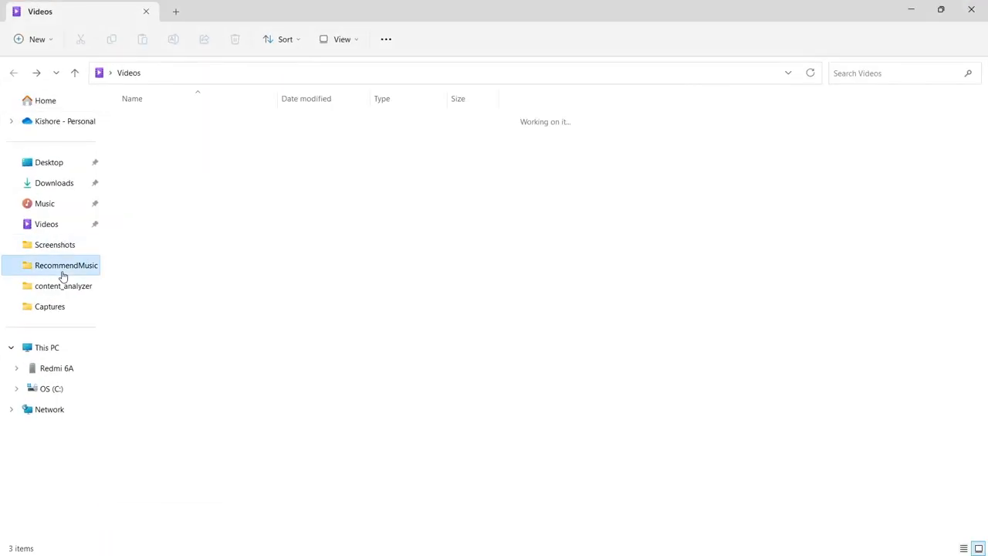
Step: Open the RecommendMusic folder and launch Command Prompt from its address bar with cmd
{"action": "double_click", "coordinate": [67, 265]}
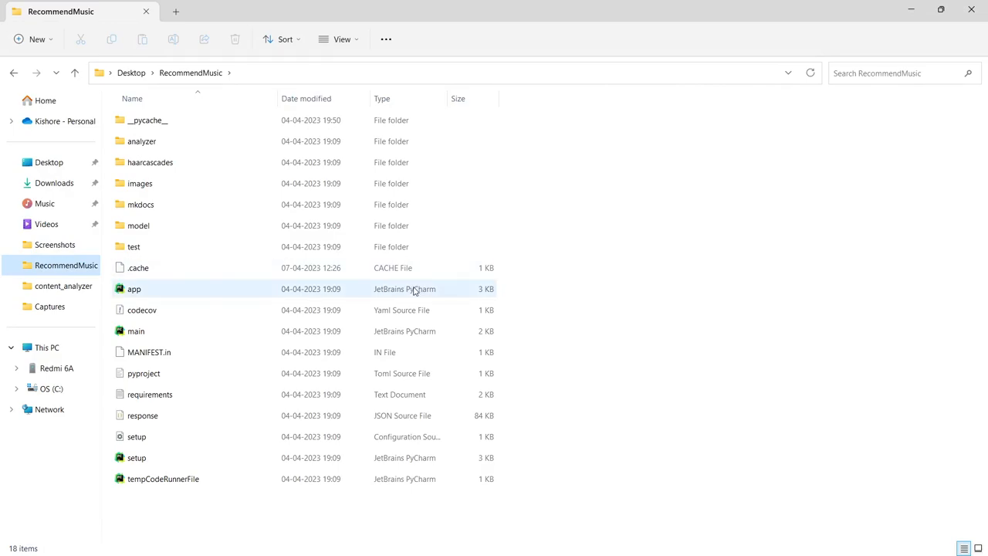
{"action": "left_click", "coordinate": [137, 331]}
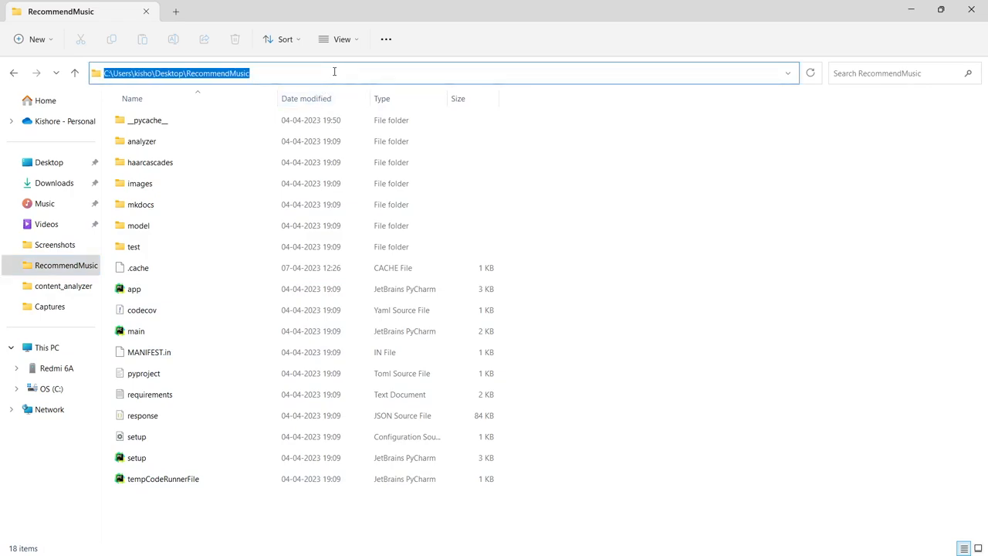
{"action": "type", "text": "cmd"}
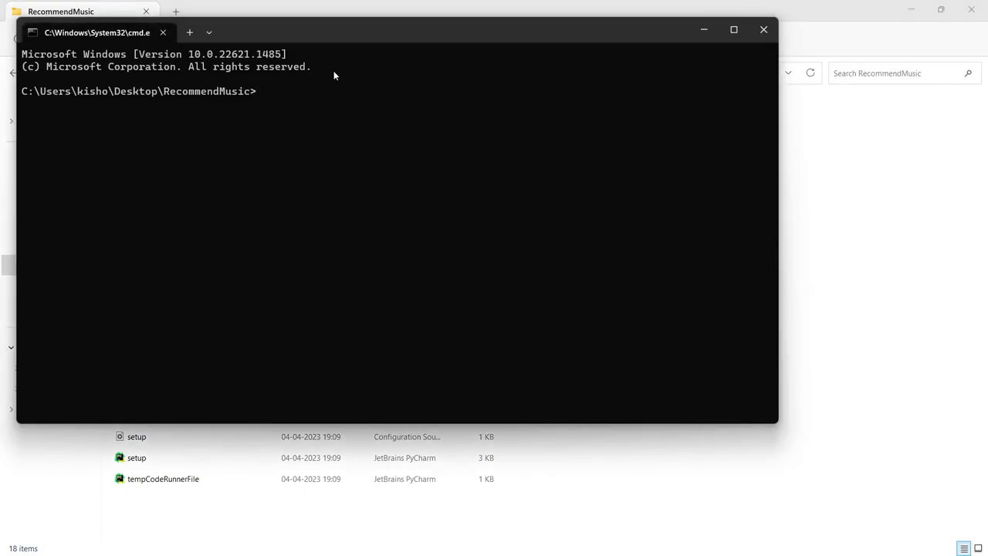
Step: Run 'streamlit run app.py' in the Command Prompt
{"action": "type", "text": "s"}
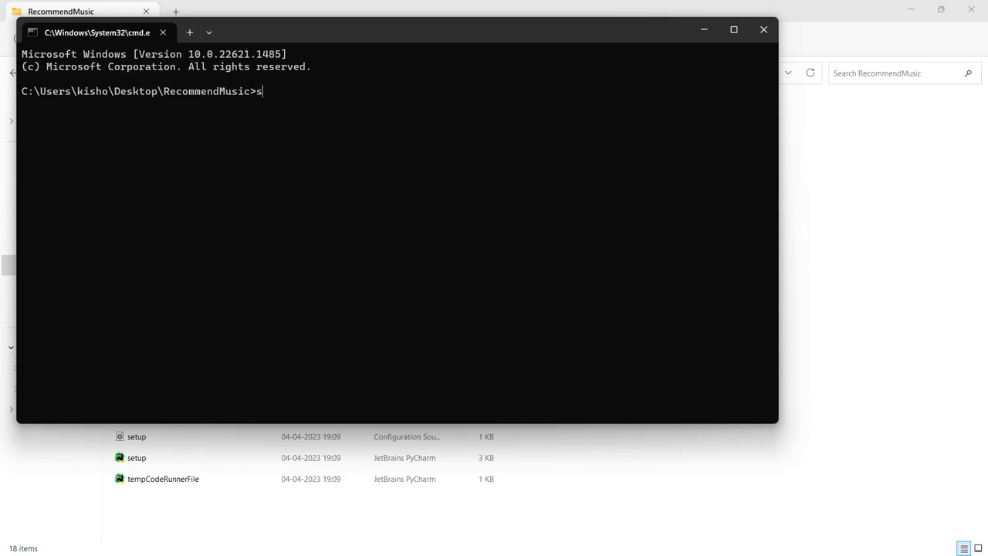
{"action": "type", "text": "trea"}
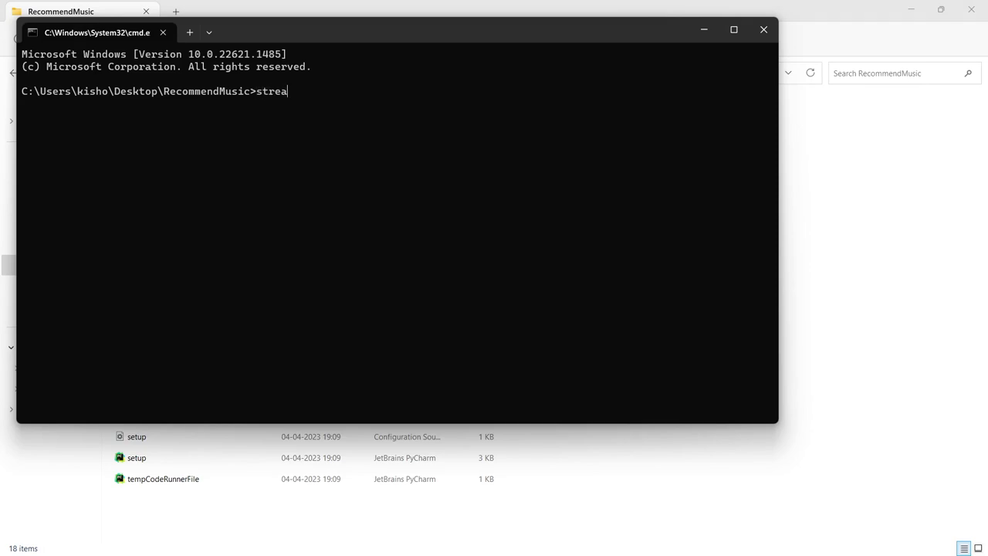
{"action": "type", "text": "mli"}
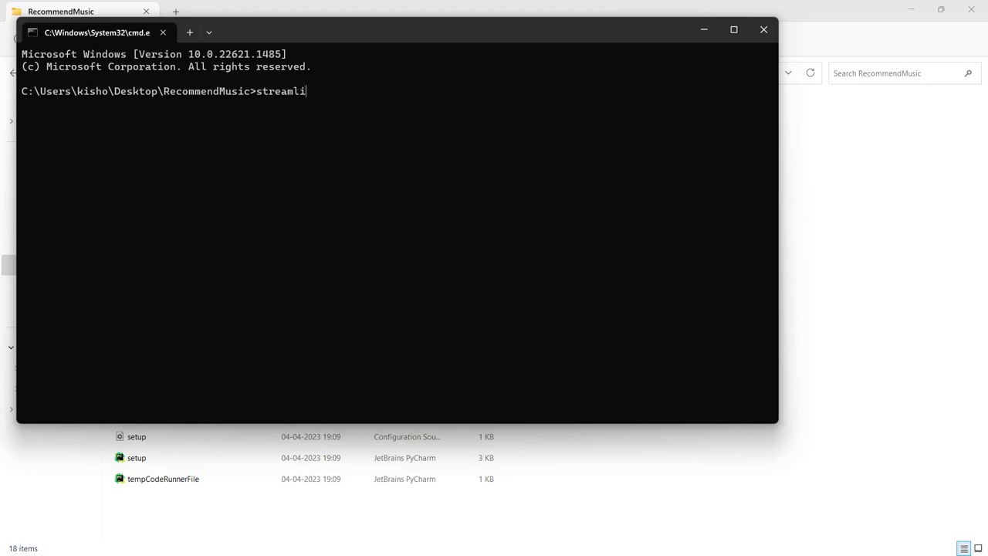
{"action": "type", "text": "t"}
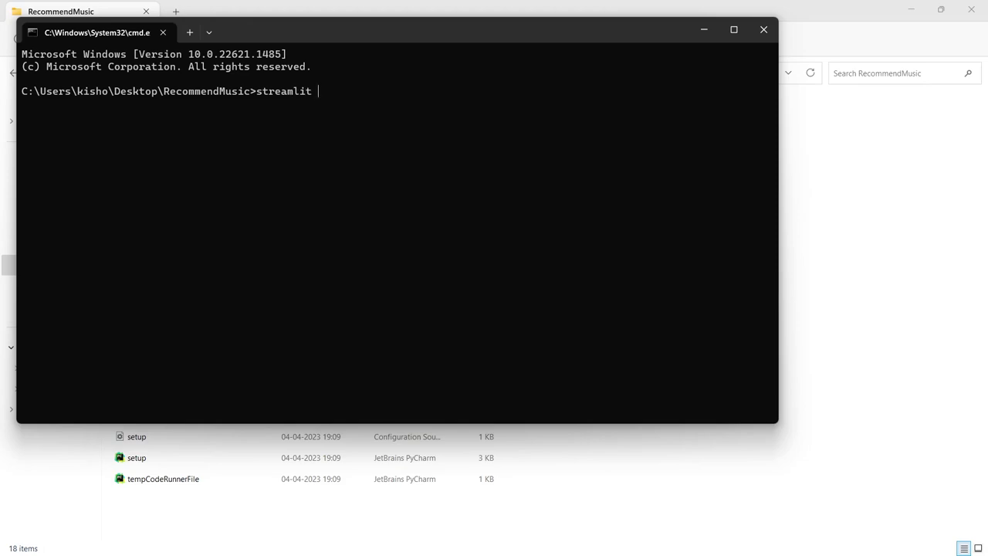
{"action": "type", "text": "run"}
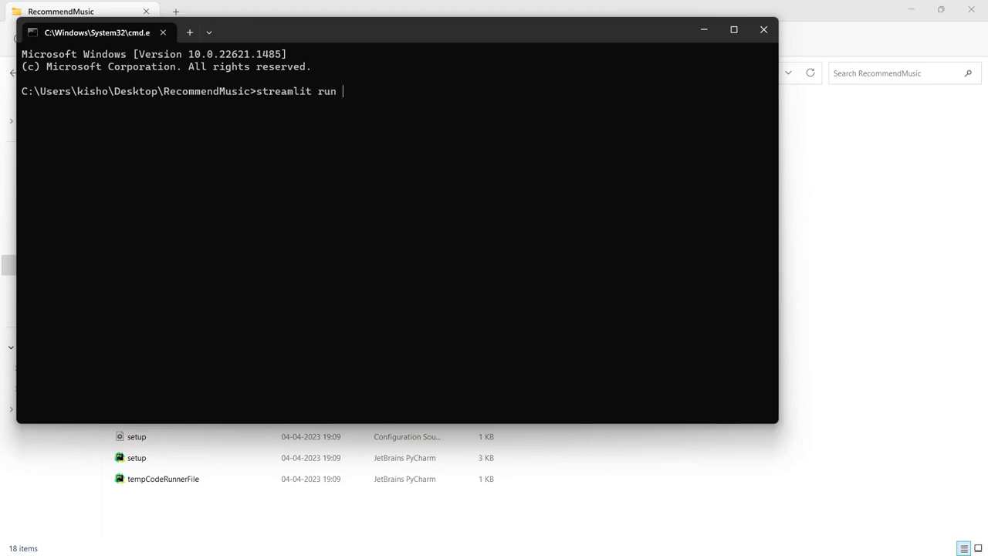
{"action": "type", "text": "app"}
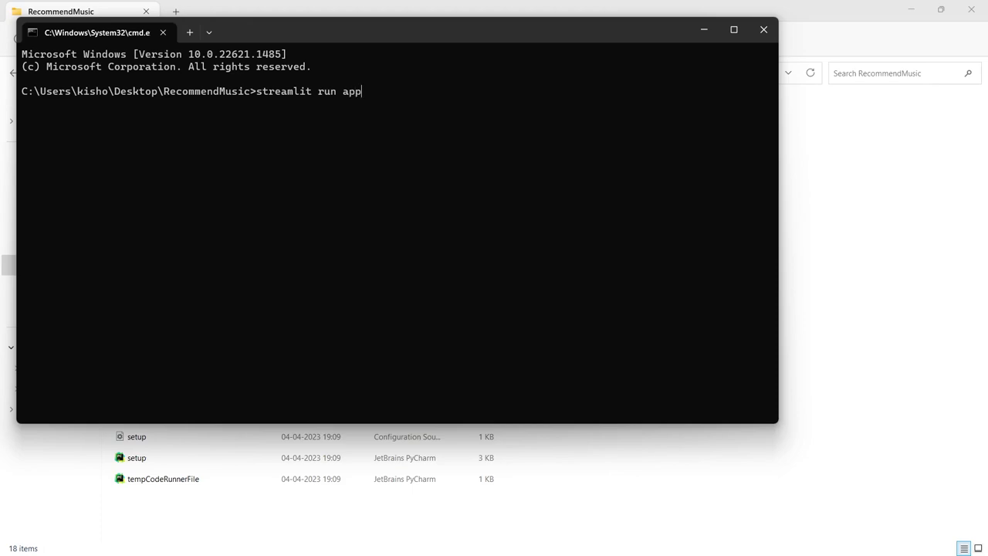
{"action": "type", "text": ".py"}
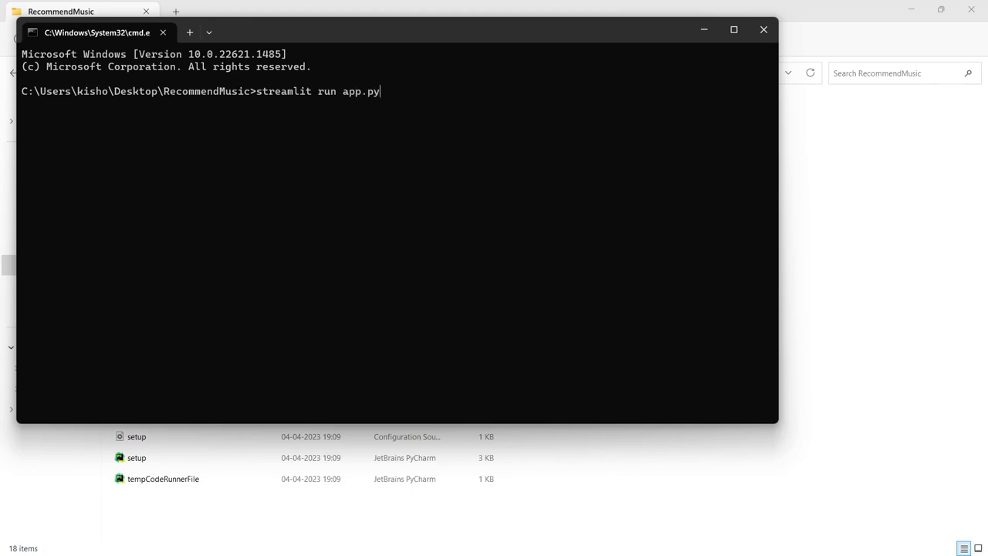
{"action": "key", "text": "Enter"}
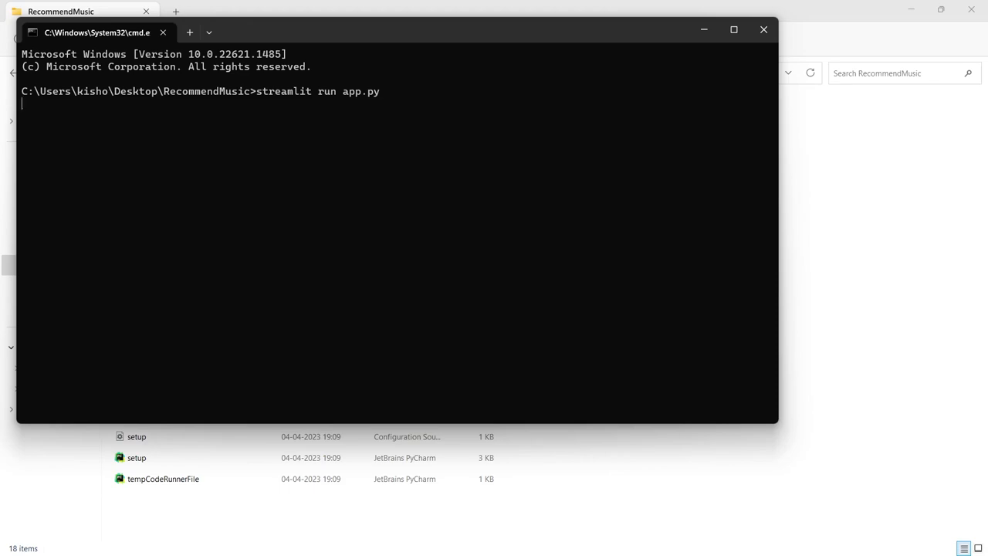